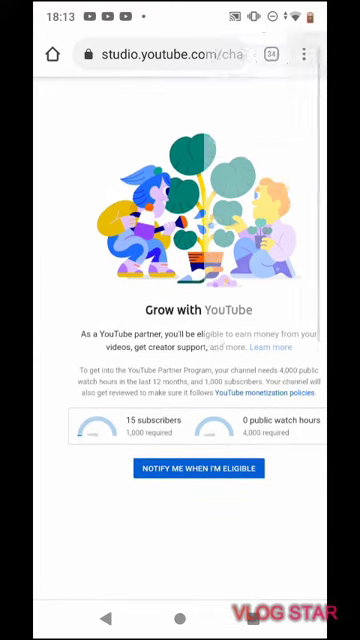
Step: Bring up Chrome's three-dot page options menu over the Studio earn page
left_click(308, 54)
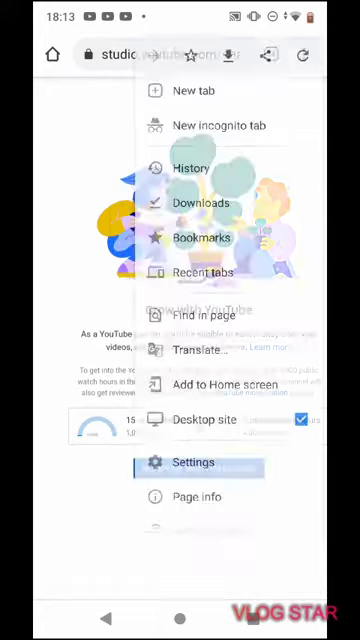
Step: Enable Desktop site and go to YouTube to load the Studio dashboard in desktop layout
left_click(194, 90)
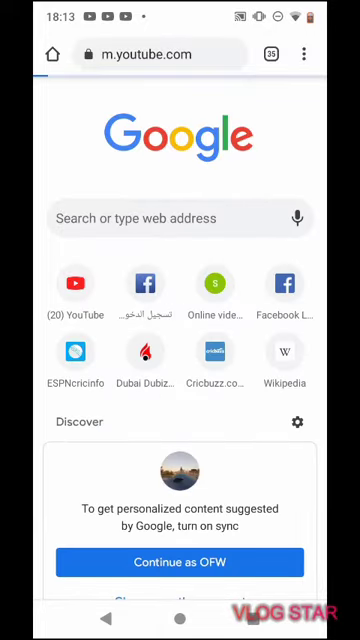
left_click(76, 284)
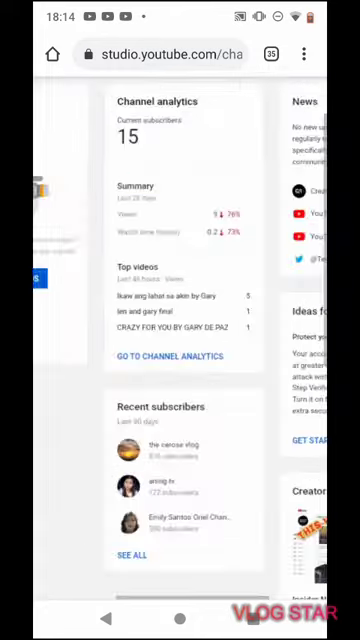
Step: Scroll the dashboard sideways until the Studio left sidebar shows beside it
scroll("up", 3)
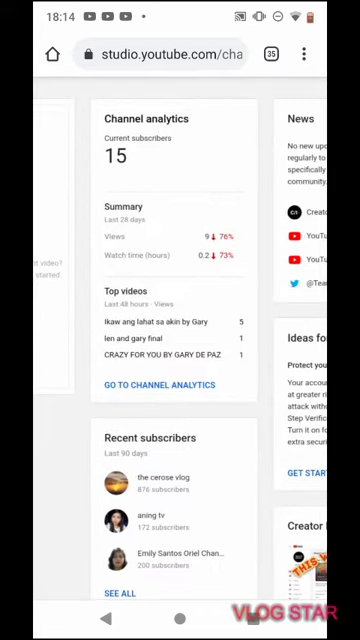
scroll("up", 3)
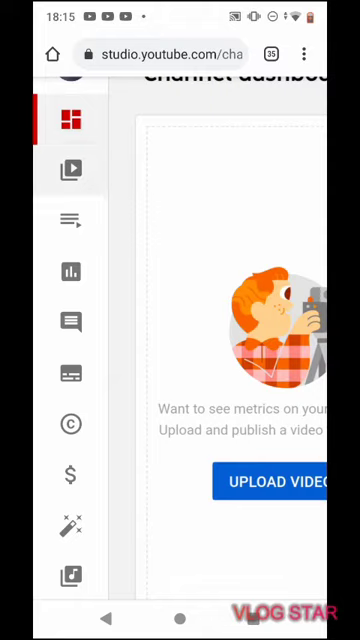
left_click(68, 168)
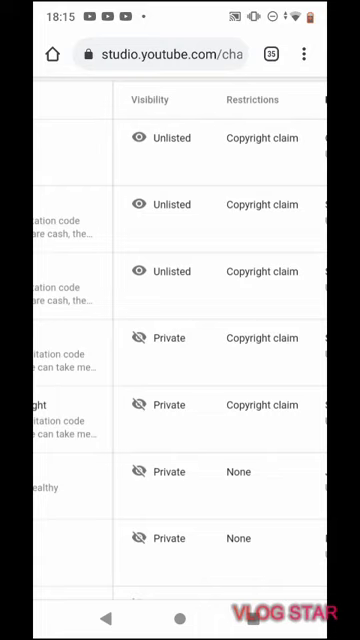
scroll("down", 3)
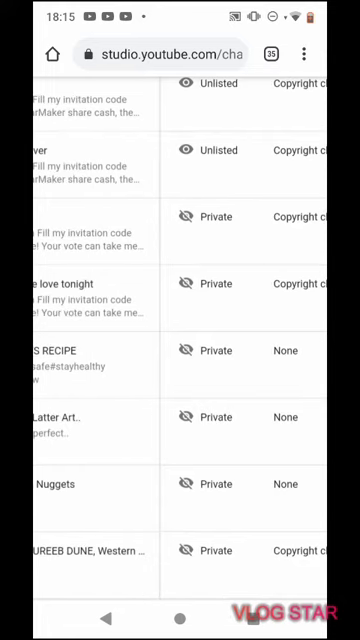
scroll("right", 3)
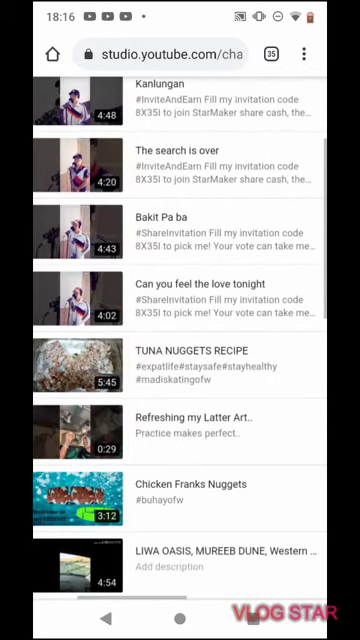
scroll("up", 3)
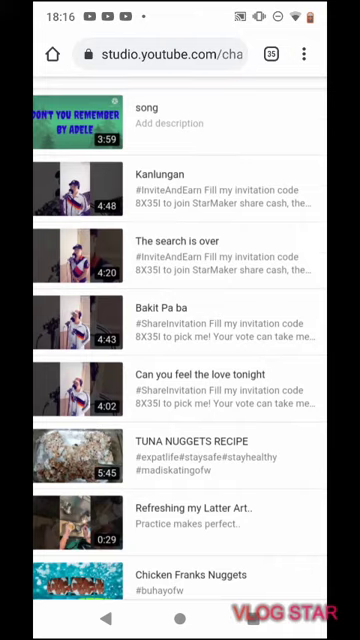